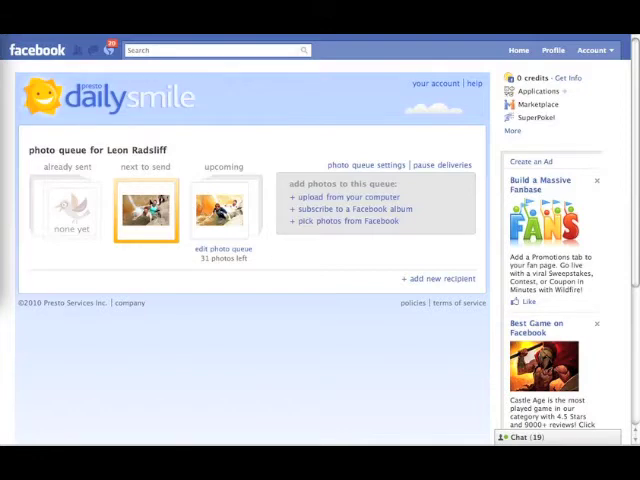
{"action": "mouse_move", "coordinate": [328, 292]}
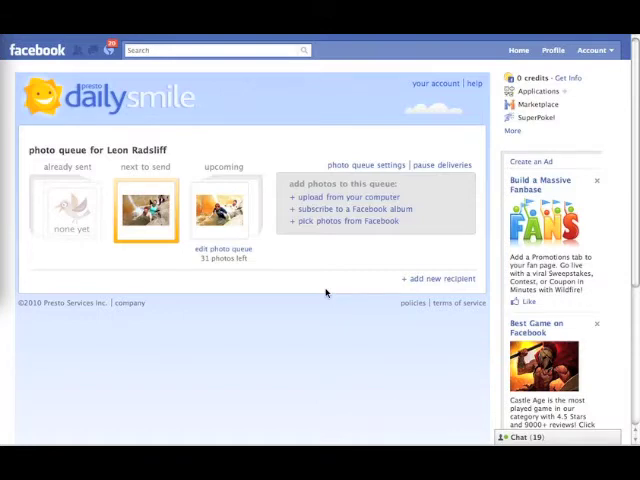
{"action": "mouse_move", "coordinate": [60, 62]}
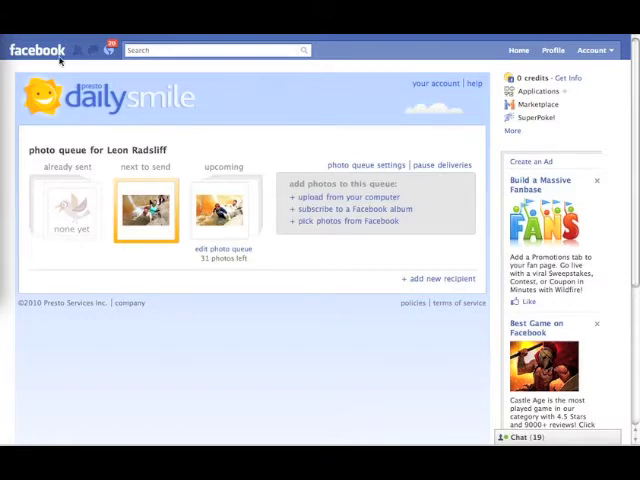
{"action": "mouse_move", "coordinate": [132, 116]}
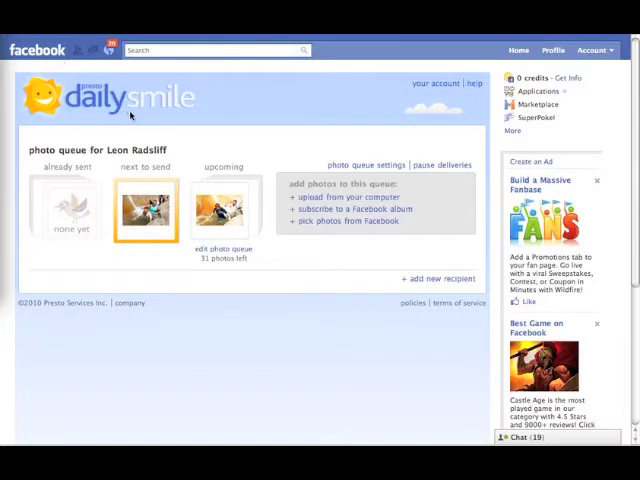
{"action": "mouse_move", "coordinate": [298, 204]}
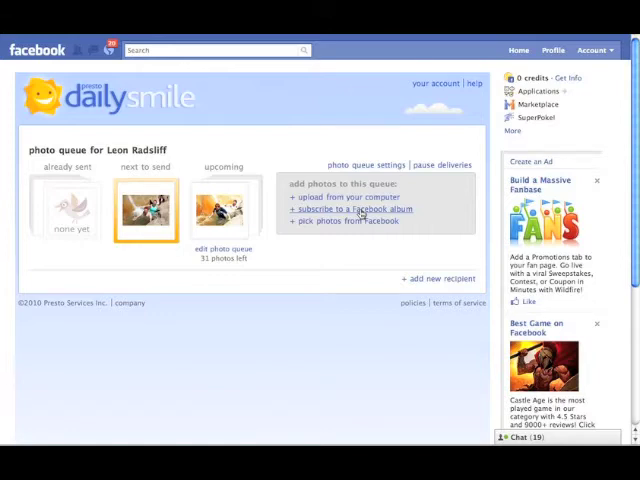
Go to the subscribe-to-a-Facebook-album page from Leon's photo queue.
{"action": "left_click", "coordinate": [356, 208]}
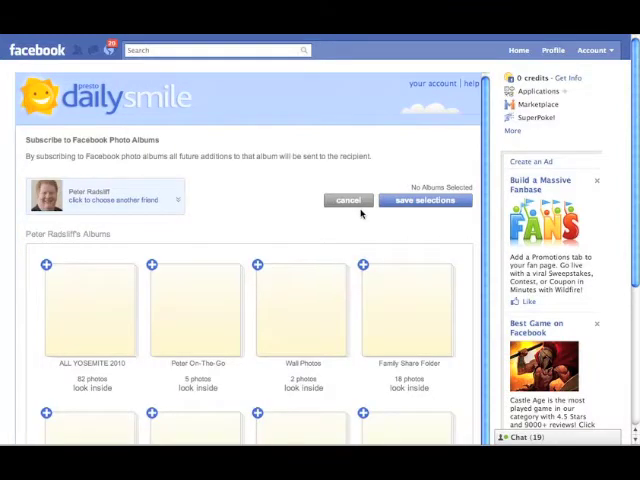
{"action": "mouse_move", "coordinate": [318, 246]}
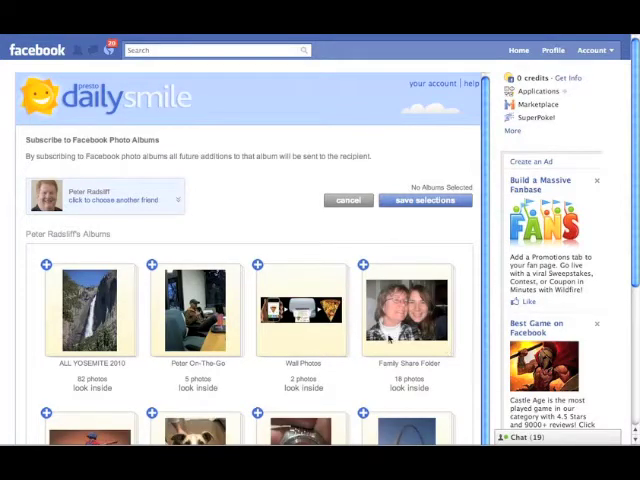
{"action": "mouse_move", "coordinate": [424, 332]}
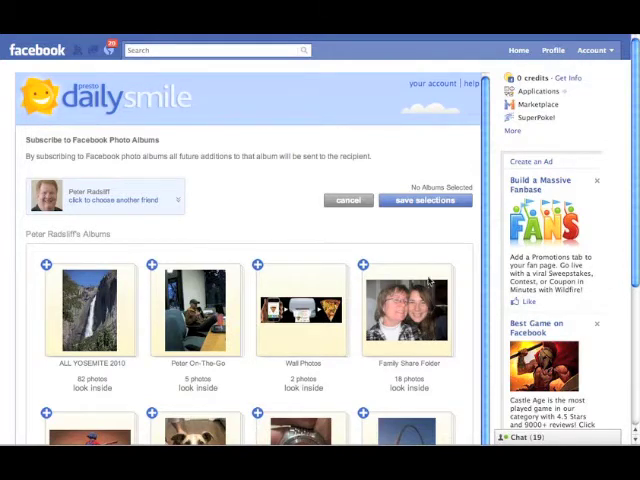
Select the Family Share Folder album for Leon's photo queue subscription.
{"action": "left_click", "coordinate": [360, 266]}
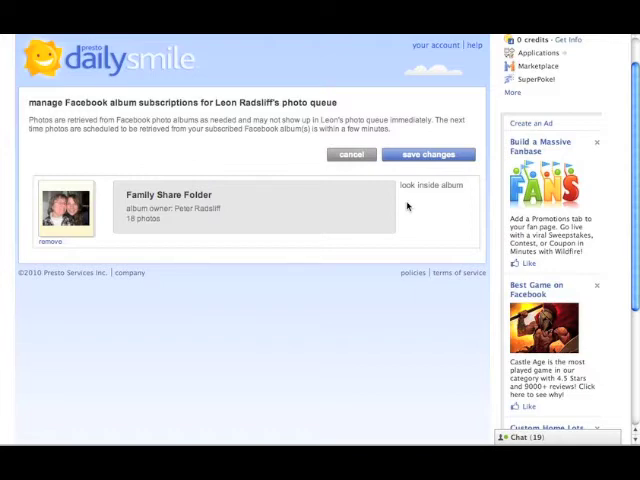
{"action": "mouse_move", "coordinate": [430, 184]}
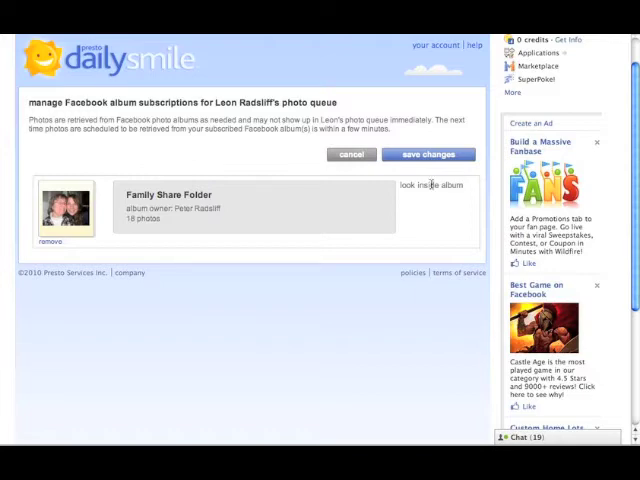
Preview the Family Share Folder photos, then save the subscription and return to Leon's queue.
{"action": "left_click", "coordinate": [436, 184]}
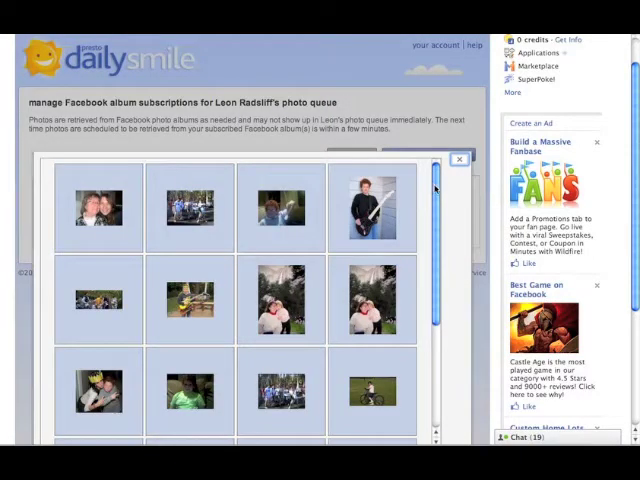
{"action": "scroll", "scroll_direction": "down", "scroll_amount": 3}
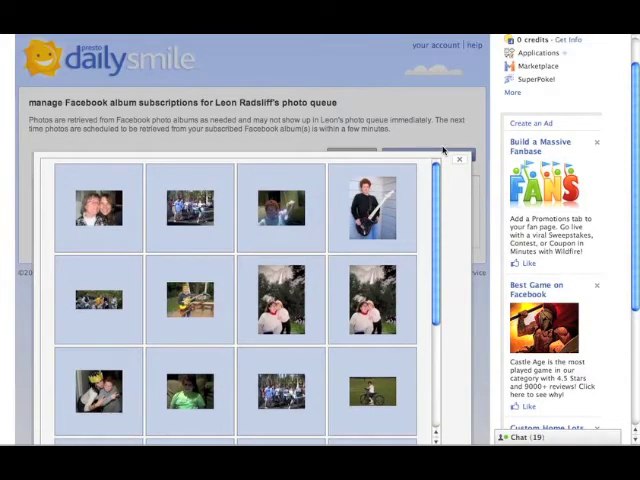
{"action": "left_click", "coordinate": [458, 158]}
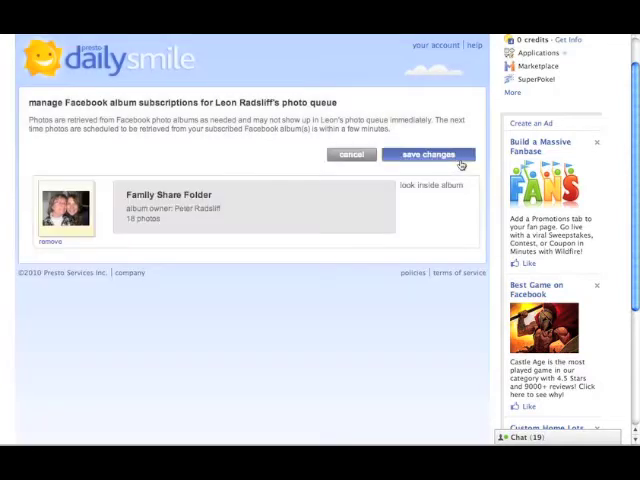
{"action": "mouse_move", "coordinate": [436, 158]}
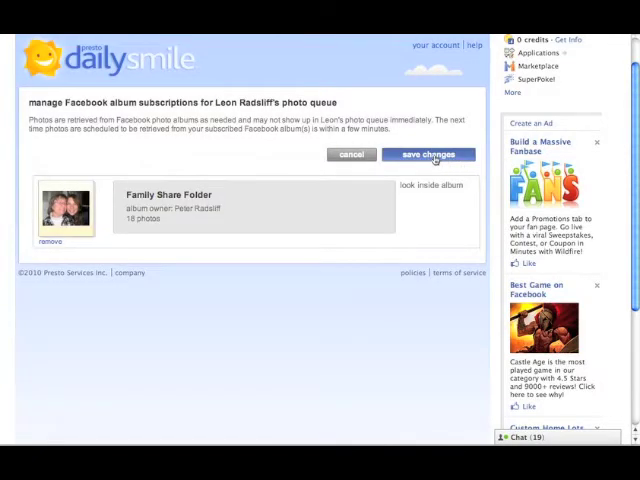
{"action": "left_click", "coordinate": [426, 154]}
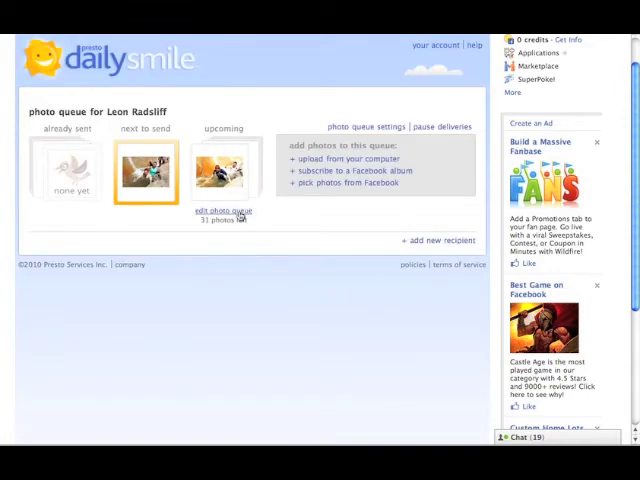
{"action": "left_click", "coordinate": [218, 212]}
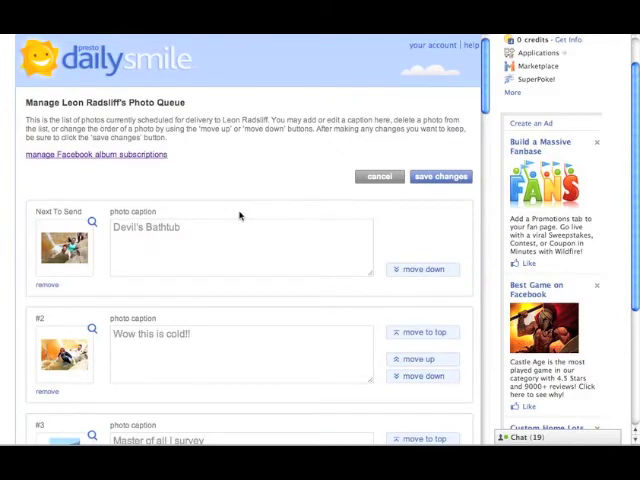
{"action": "scroll", "scroll_direction": "down", "scroll_amount": 3}
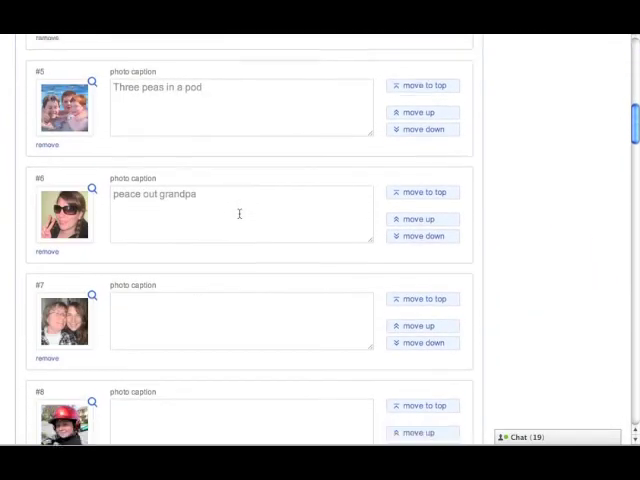
{"action": "scroll", "scroll_direction": "down", "scroll_amount": 3}
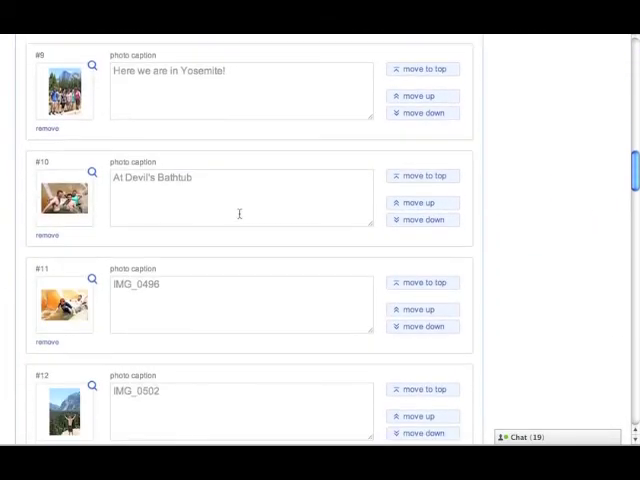
{"action": "scroll", "scroll_direction": "down", "scroll_amount": 3}
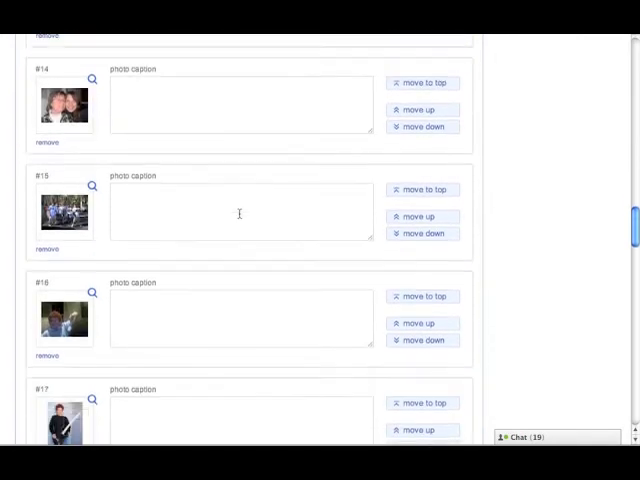
{"action": "scroll", "scroll_direction": "down", "scroll_amount": 3}
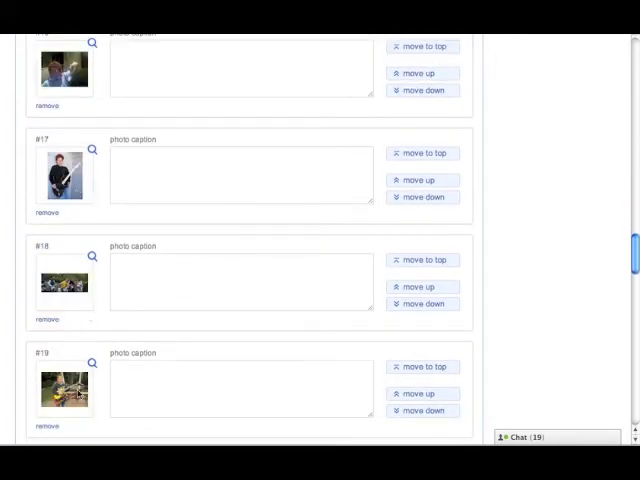
{"action": "scroll", "scroll_direction": "down", "scroll_amount": 3}
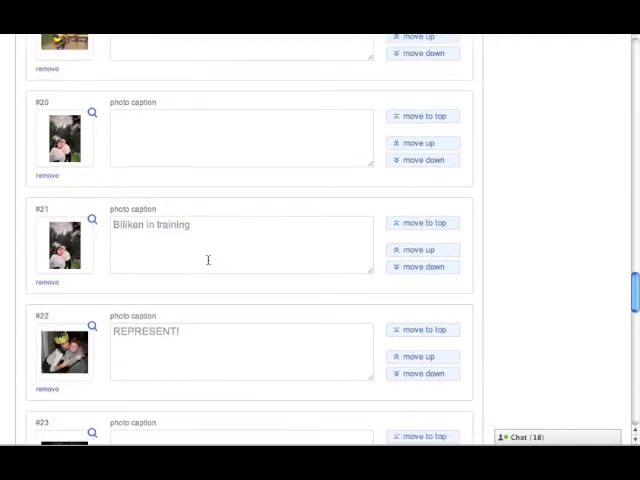
{"action": "scroll", "scroll_direction": "down", "scroll_amount": 3}
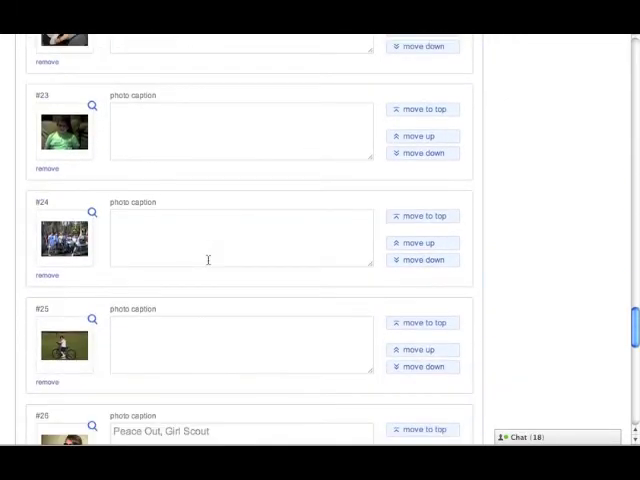
{"action": "scroll", "scroll_direction": "up", "scroll_amount": 3}
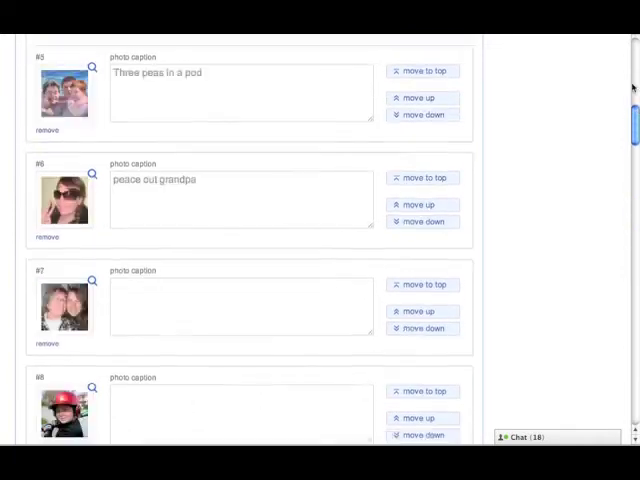
{"action": "scroll", "scroll_direction": "up", "scroll_amount": 3}
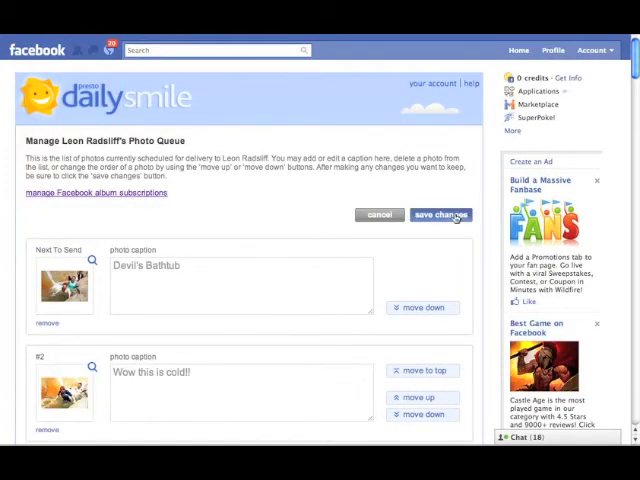
{"action": "left_click", "coordinate": [440, 216]}
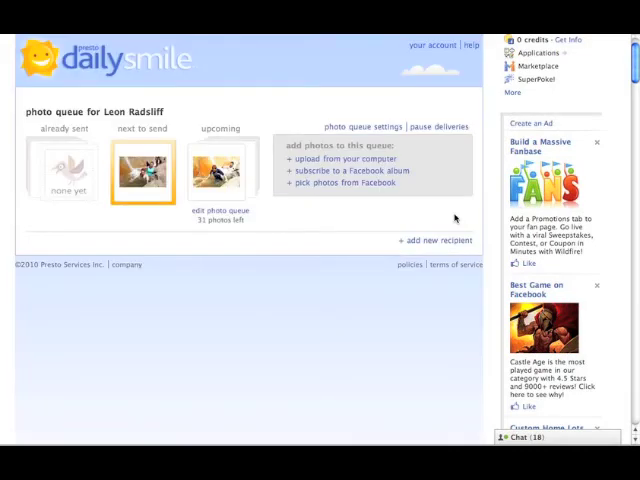